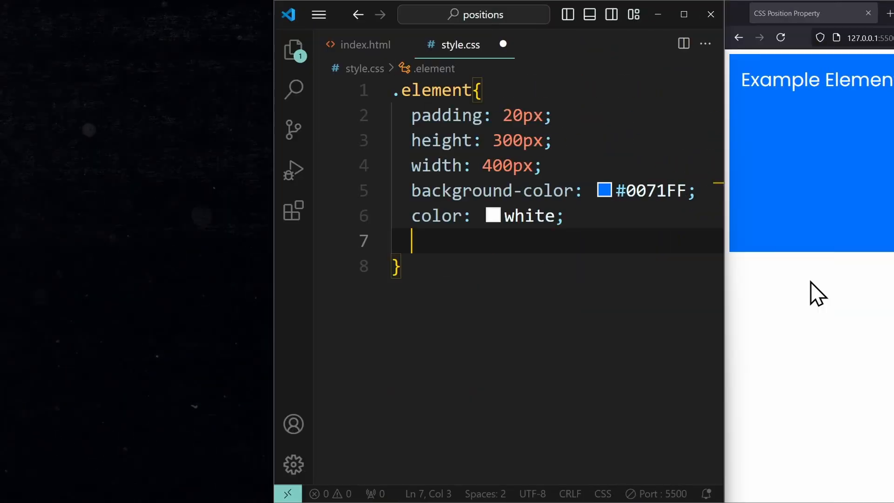
Step: Give .element position: relative with top: 30px and left: 30px, and save
type("position: relative;")
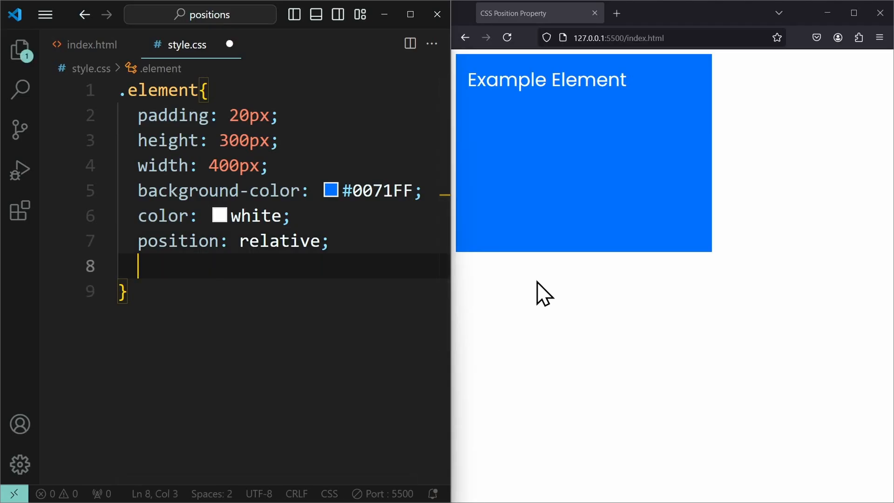
type("top: 30px;")
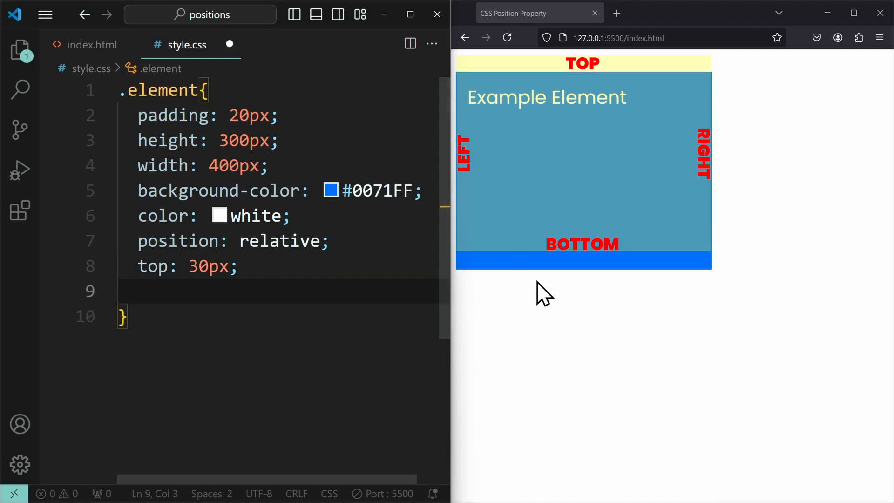
type("left: 30px;")
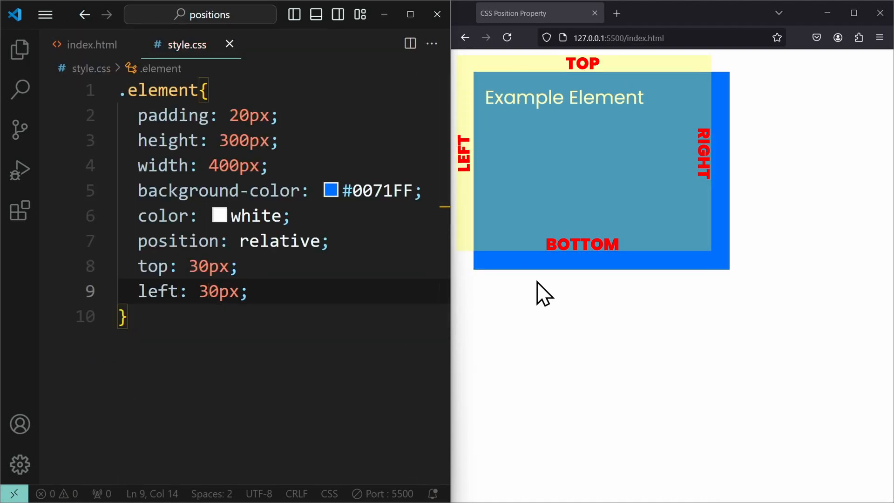
left_click(249, 291)
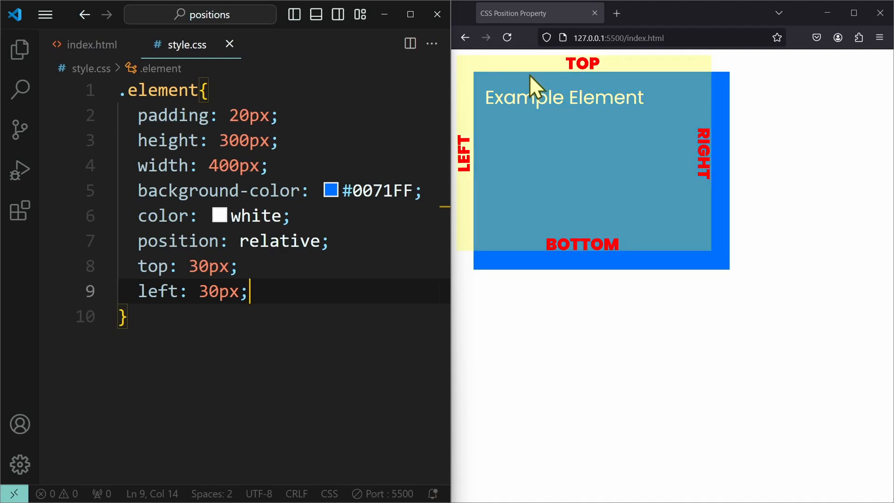
mouse_move(577, 179)
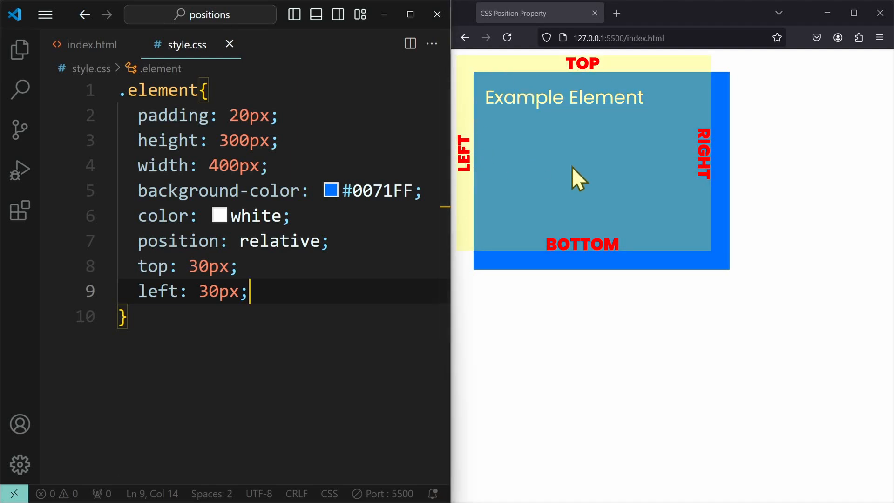
left_click(506, 38)
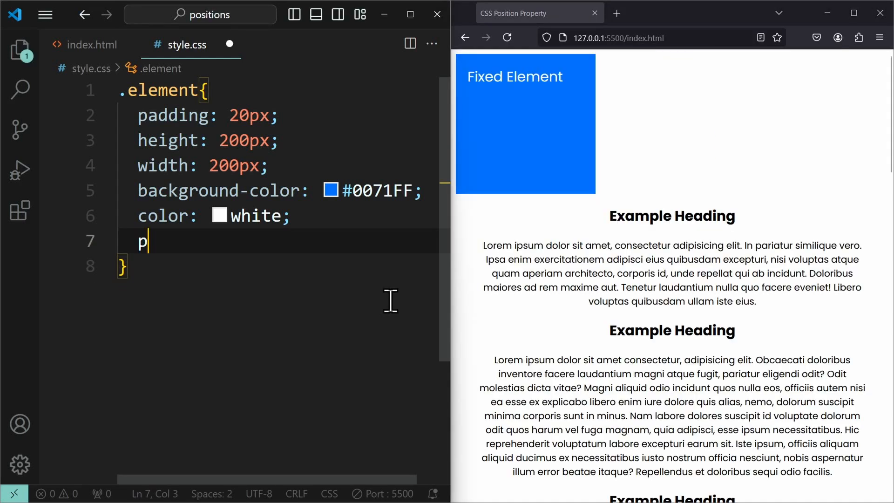
Step: Switch .element to position: fixed and scroll the preview to check it stays put
type("osition: fixed;")
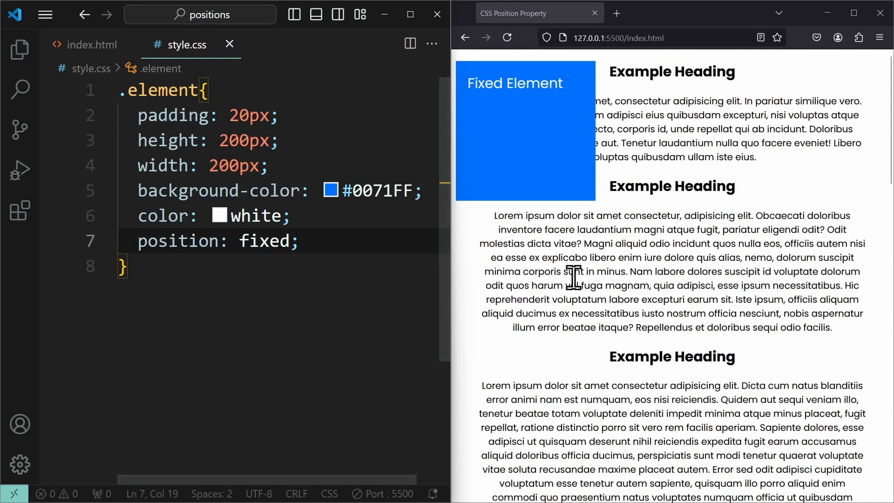
scroll("down", 3)
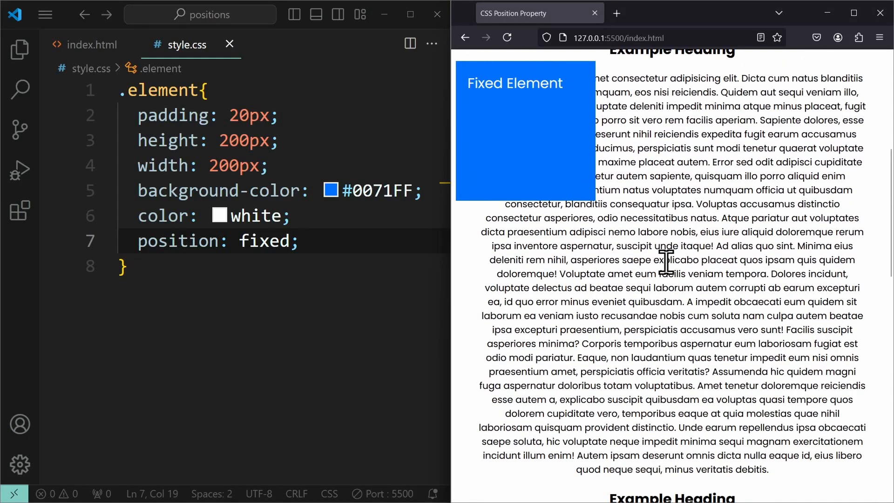
scroll("down", 3)
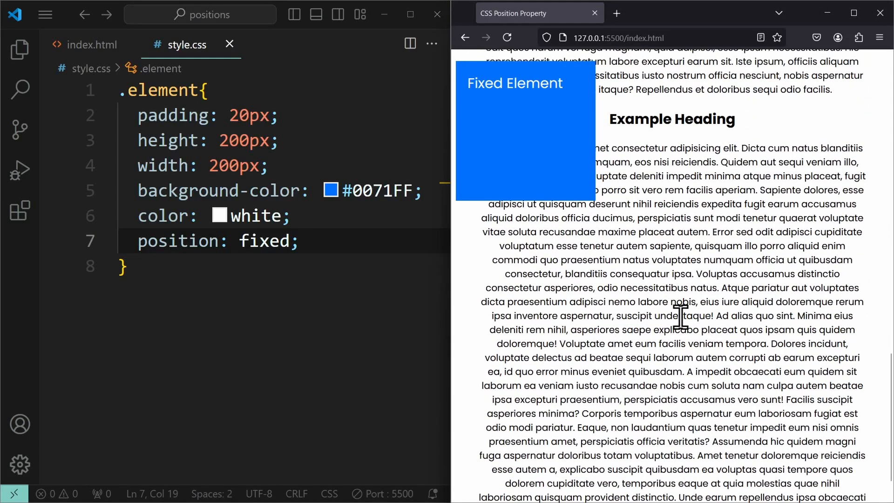
scroll("down", 3)
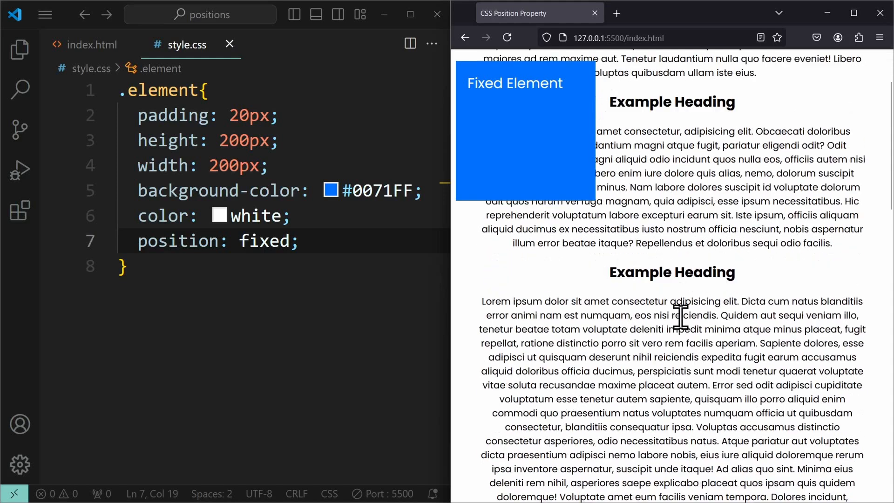
scroll("up", 3)
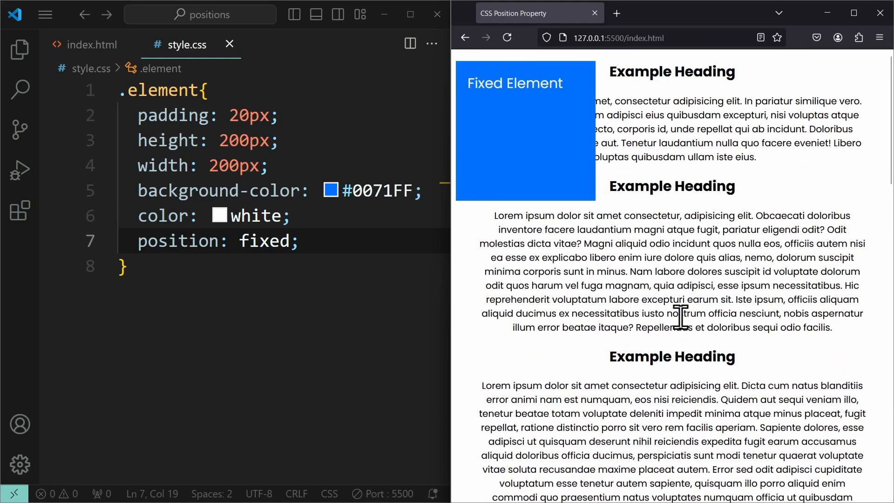
scroll("down", 3)
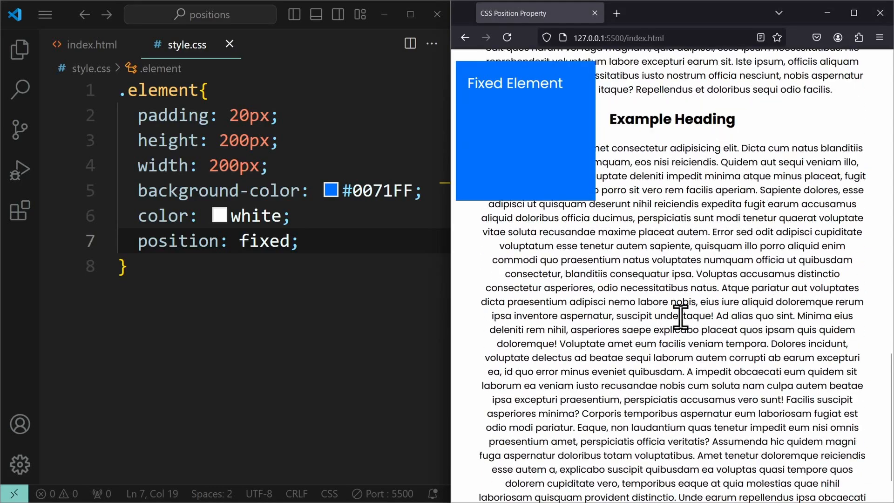
scroll("up", 3)
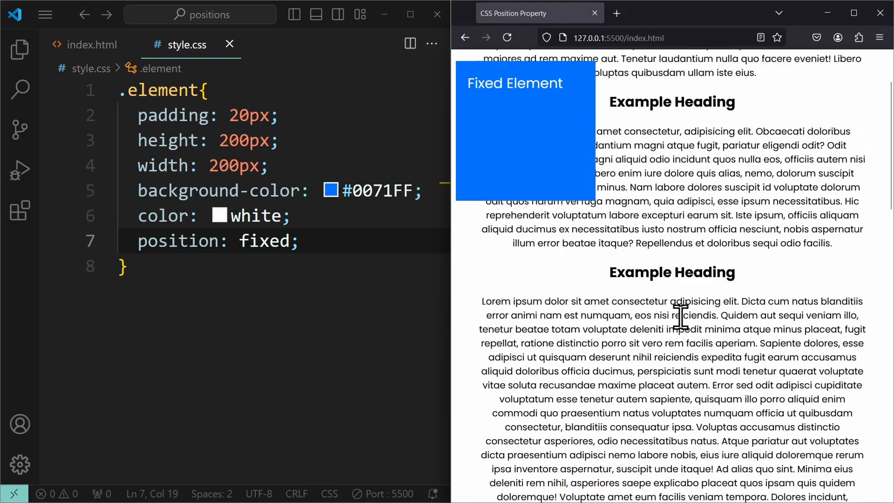
scroll("up", 3)
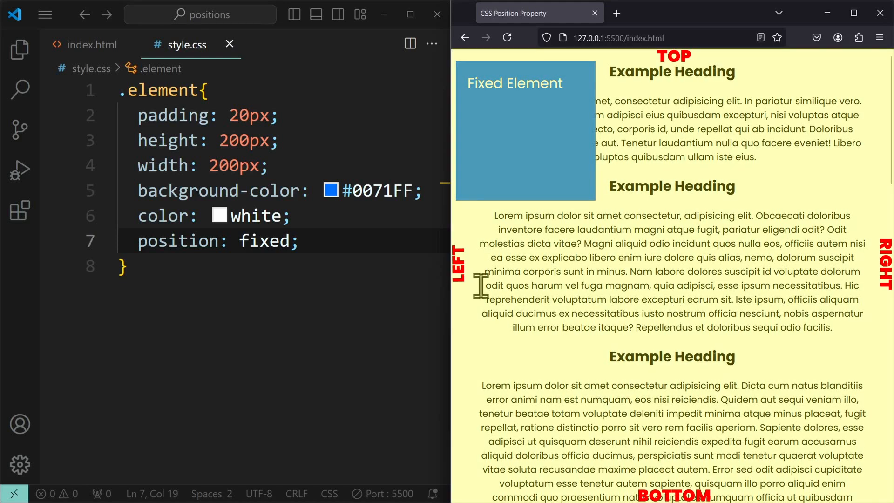
Step: Add right: 0 to the fixed .element and enter a 50% top offset
type("r")
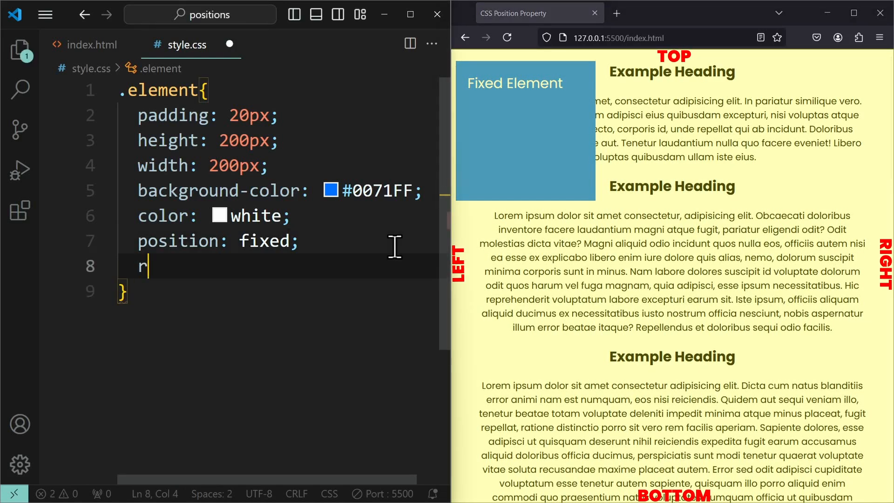
type("ight: 0;")
type("top: ;")
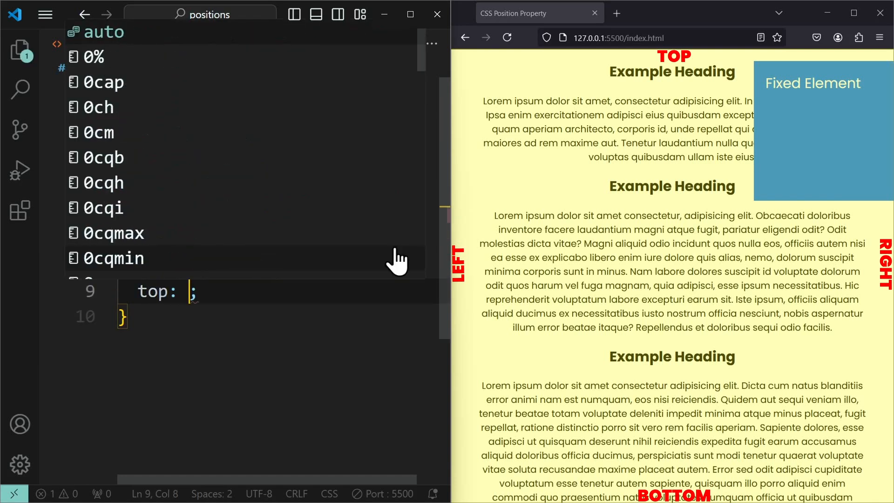
type("0%")
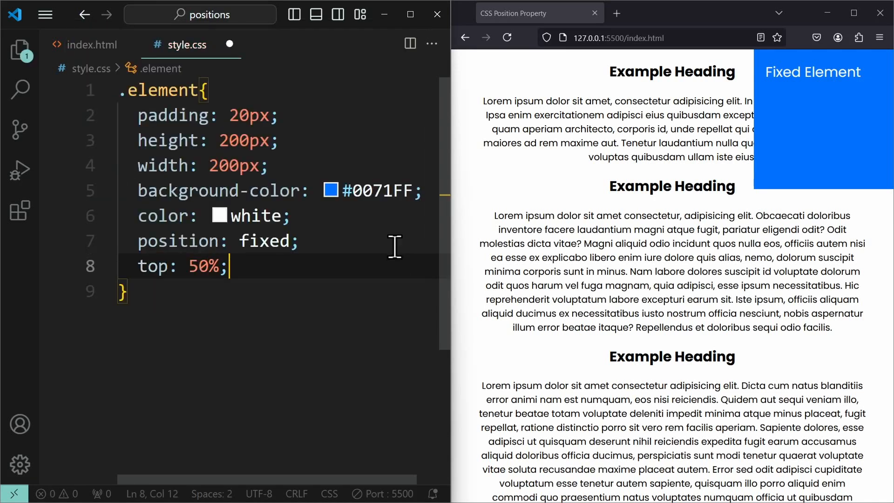
Step: Add left: 50%; below top: 50% in .element and save
type("left: 50%;")
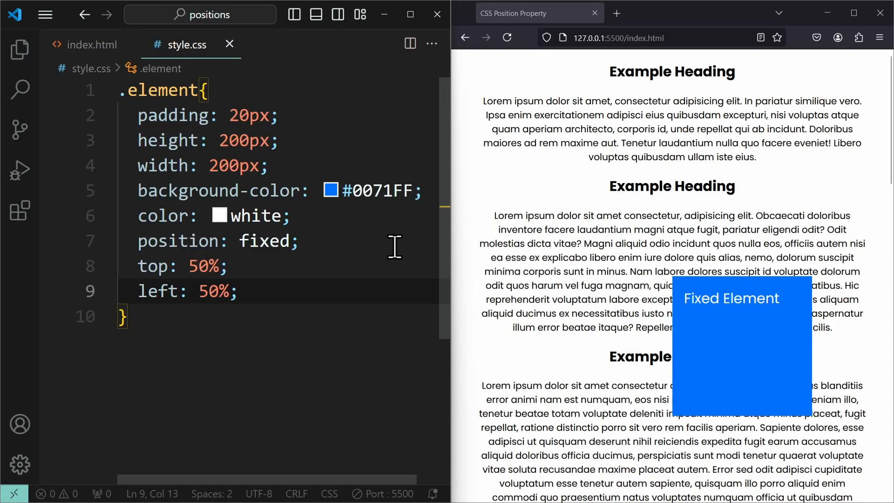
mouse_move(596, 318)
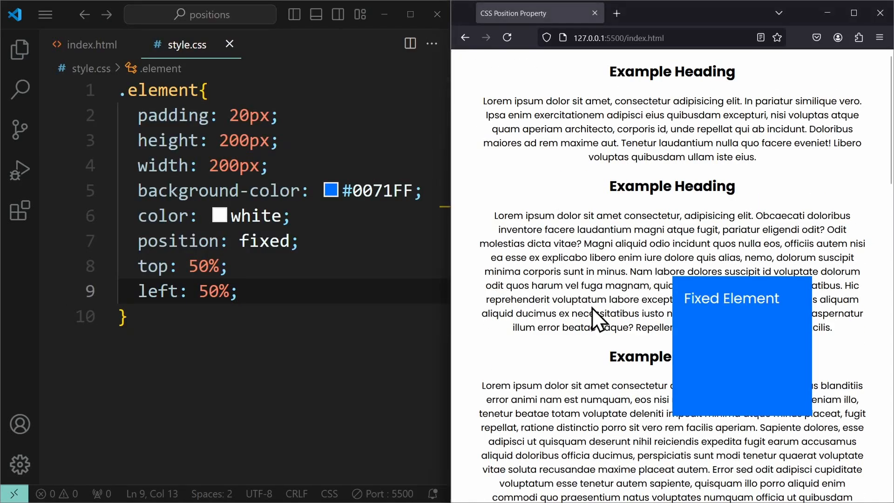
mouse_move(680, 287)
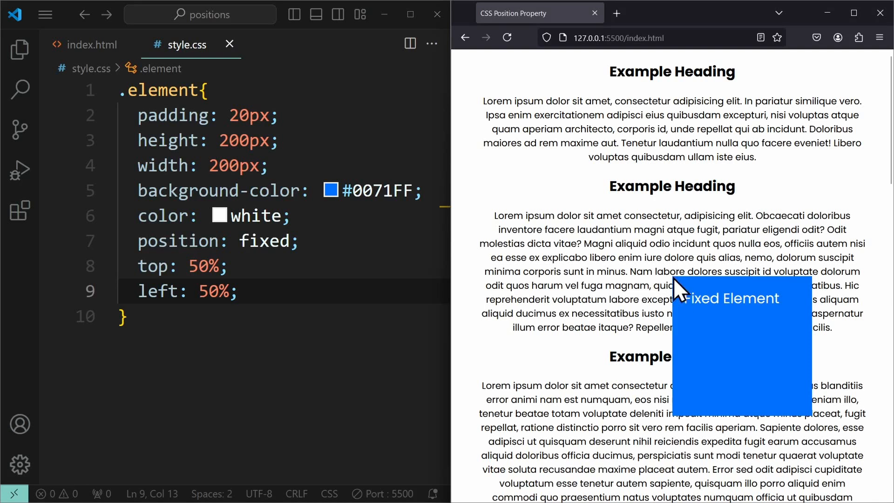
mouse_move(658, 350)
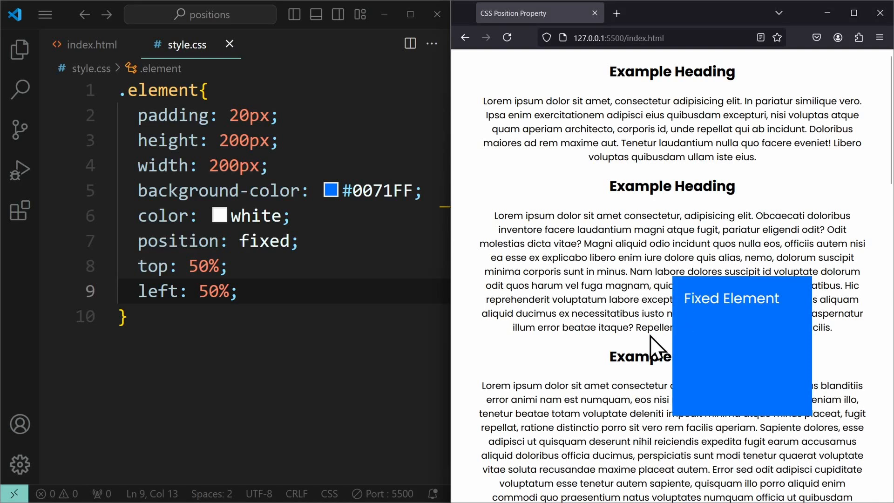
mouse_move(746, 354)
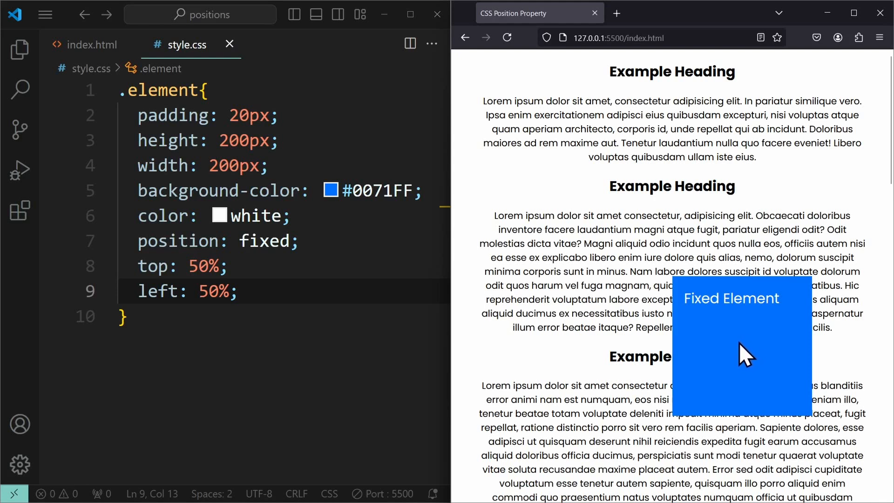
mouse_move(741, 331)
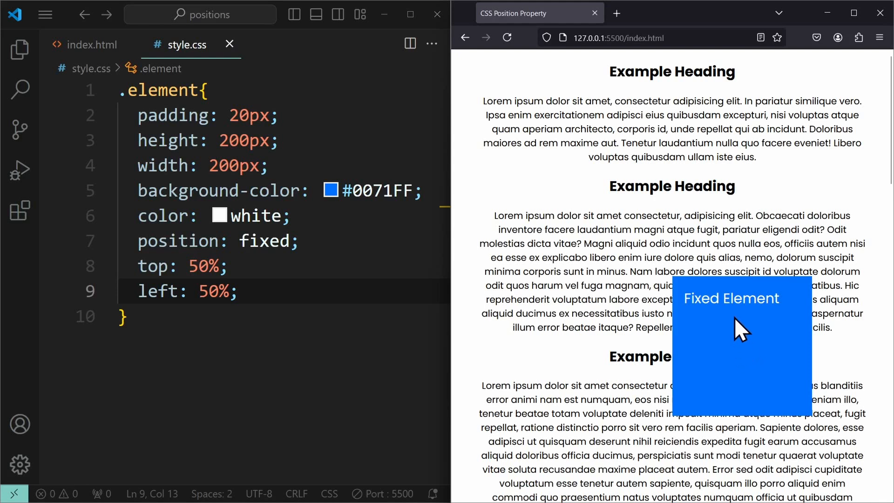
mouse_move(720, 304)
type("translate: ;")
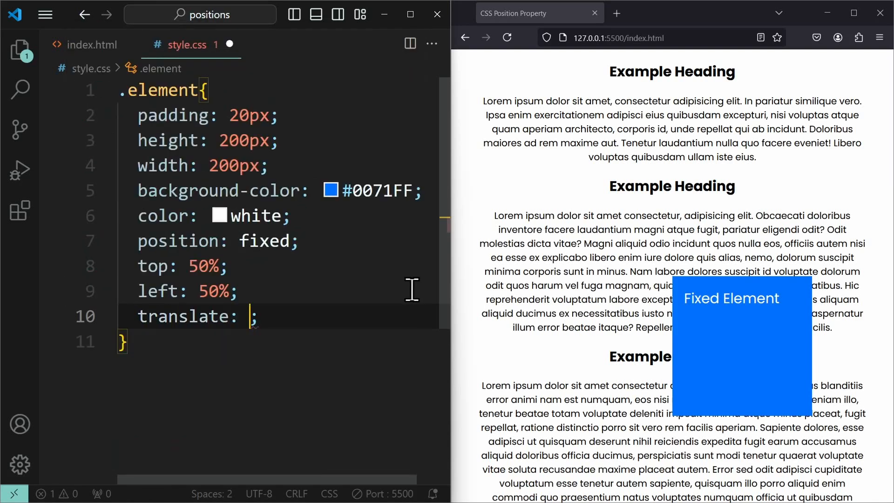
Step: Add translate: -50% -50% to .element and scroll the preview to confirm centring
type("-50% -50%")
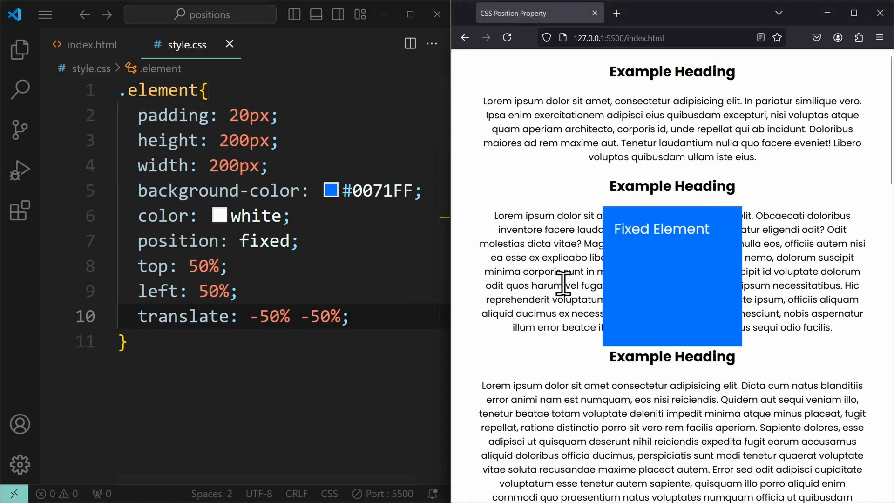
scroll("down", 3)
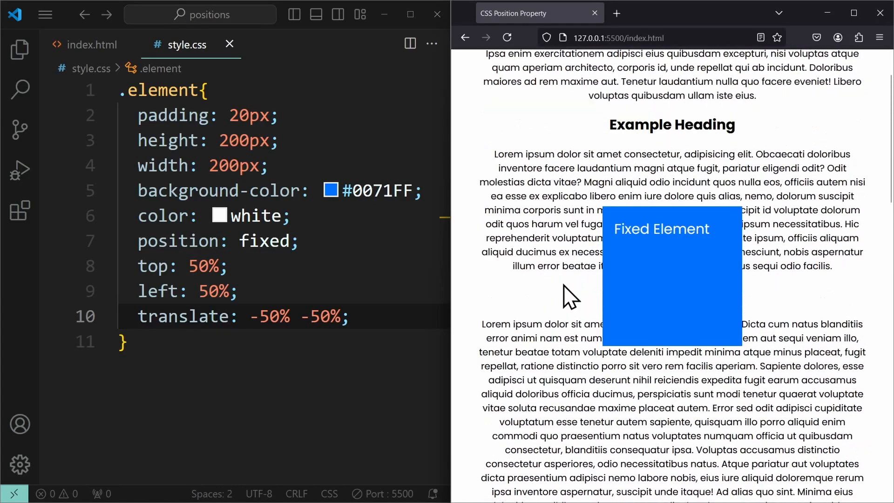
scroll("down", 3)
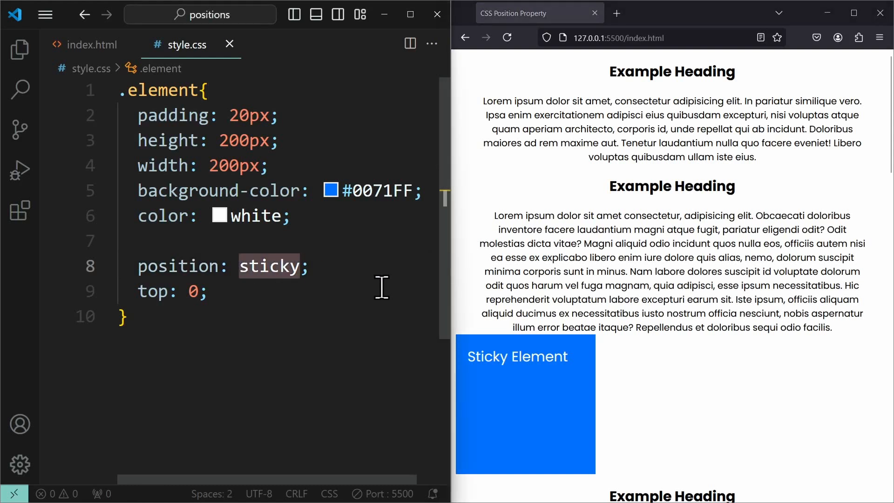
mouse_move(701, 313)
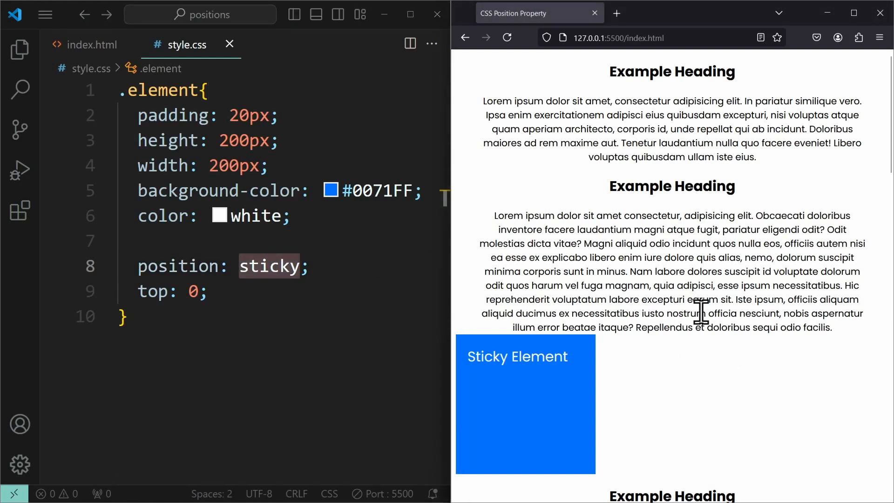
mouse_move(794, 356)
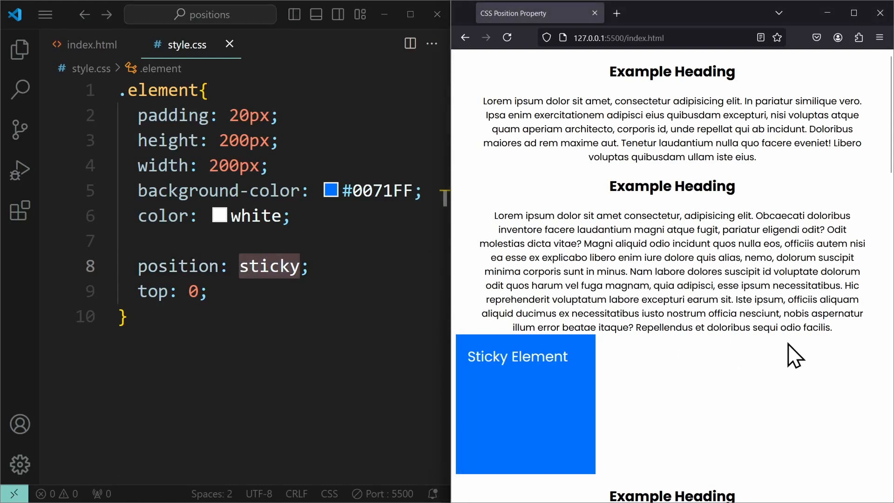
scroll("down", 3)
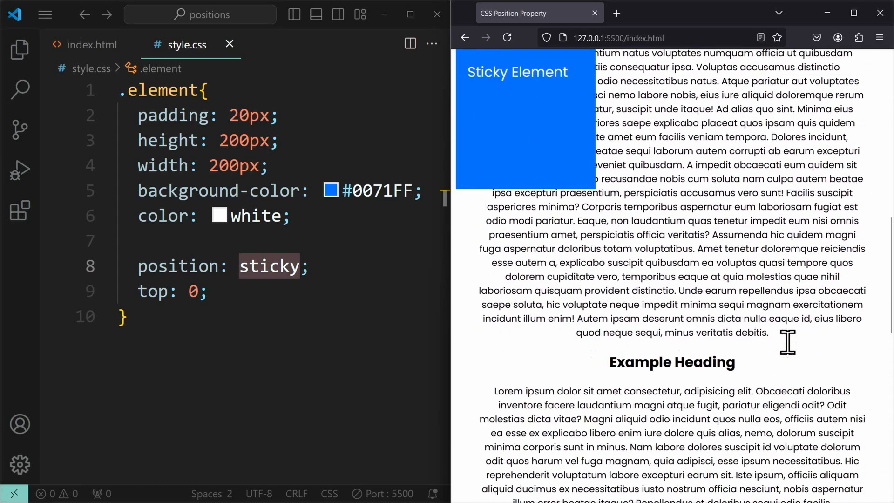
scroll("down", 3)
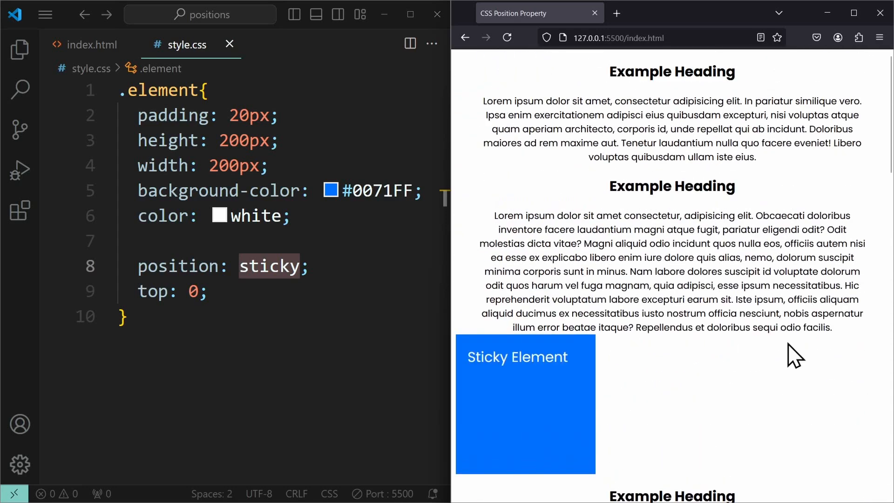
scroll("down", 3)
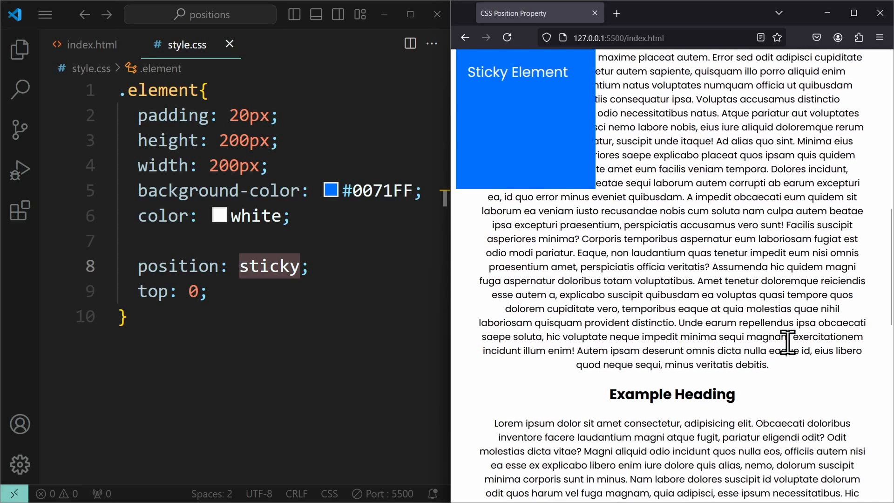
scroll("down", 3)
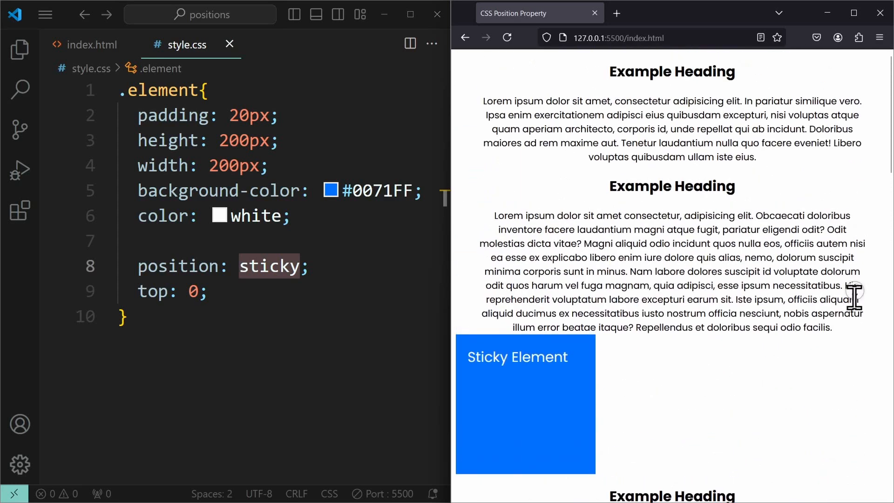
scroll("down", 3)
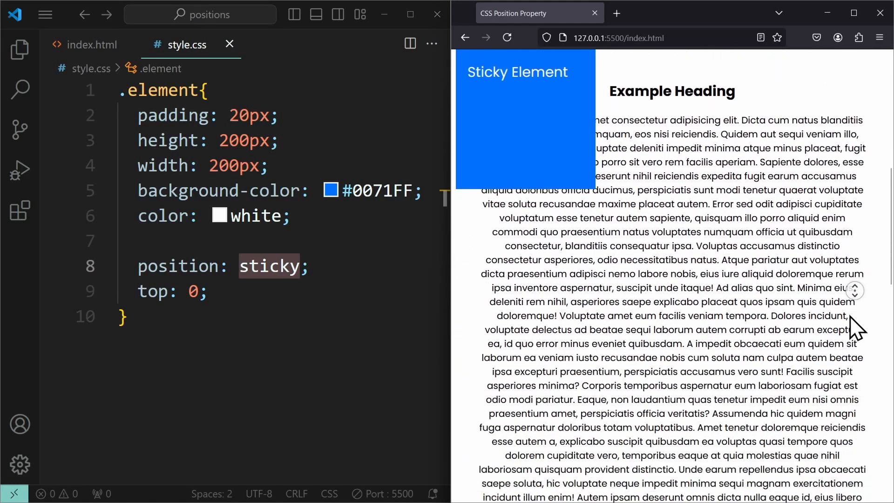
scroll("down", 3)
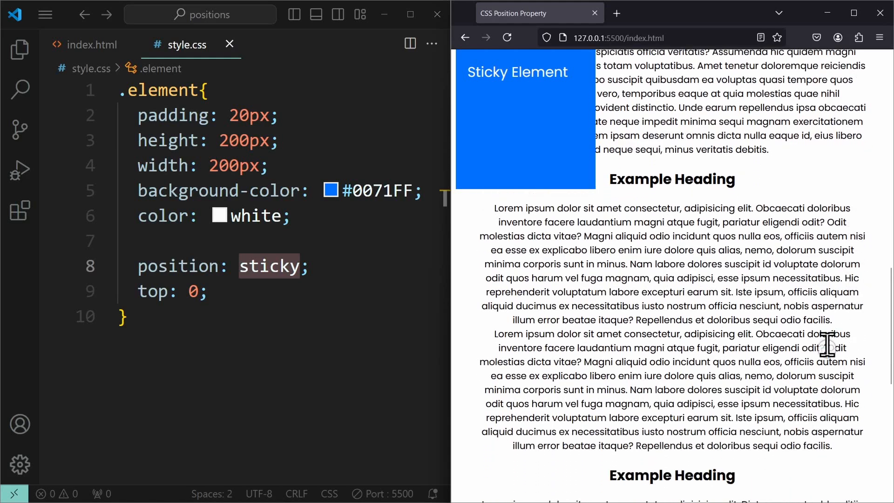
scroll("down", 3)
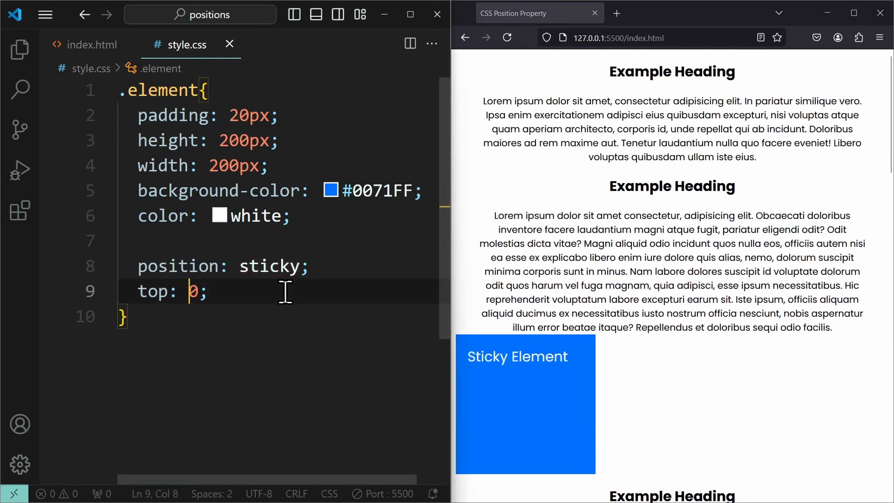
Step: Change the sticky top offset to 100px and scroll the preview to see it stick
type("100")
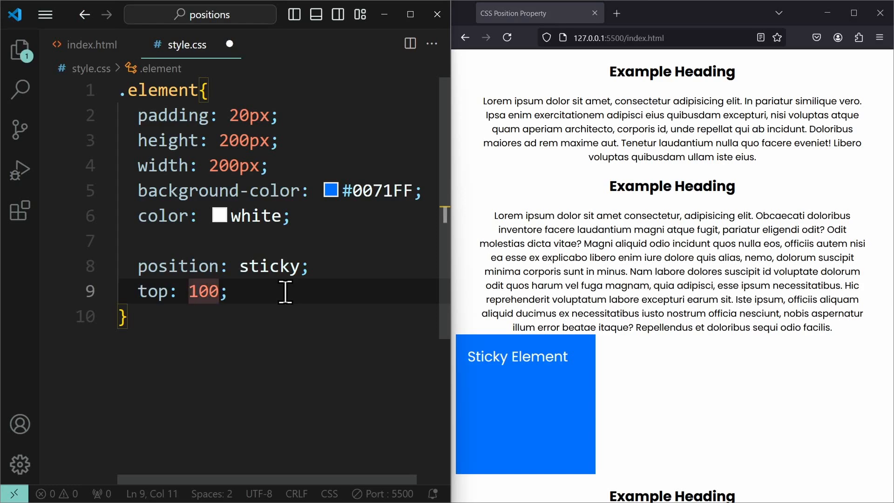
type("px")
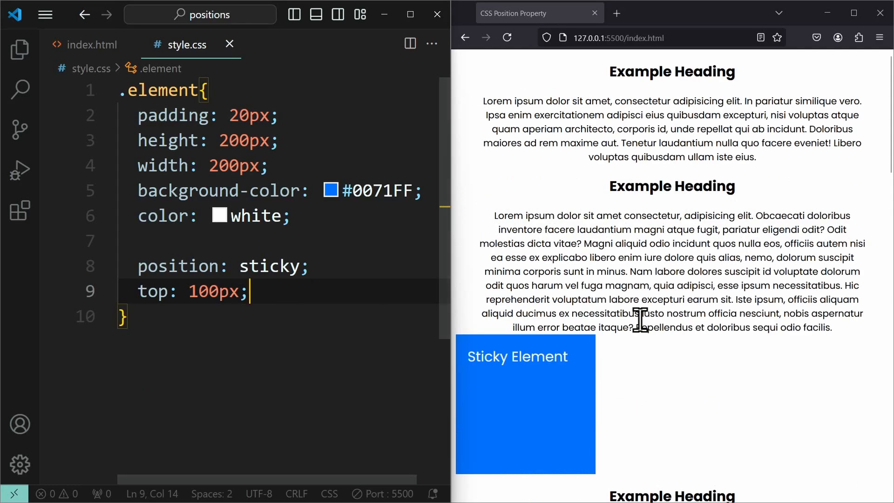
scroll("down", 3)
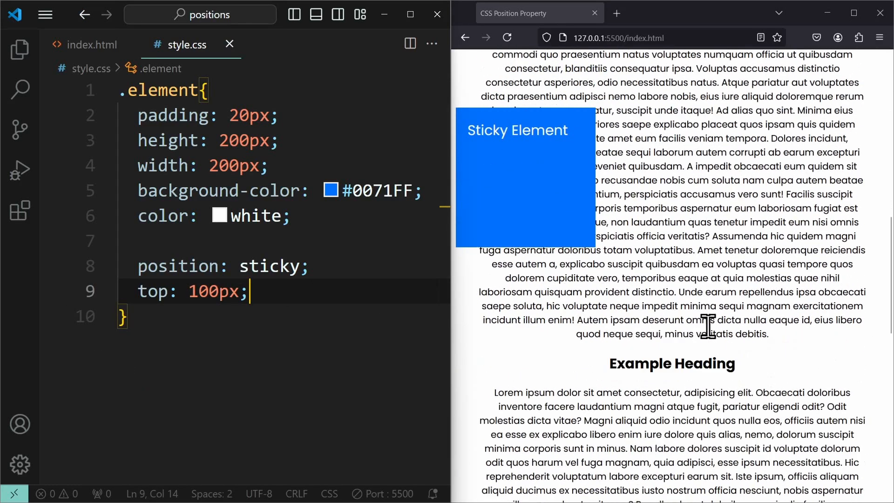
scroll("down", 3)
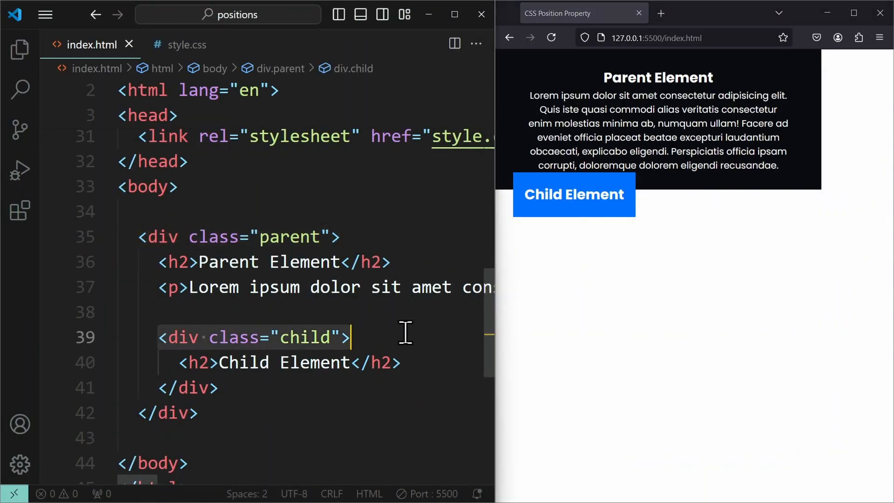
Step: Add position: relative to .parent in style.css and open a new line after .child's position: absolute
left_click(186, 45)
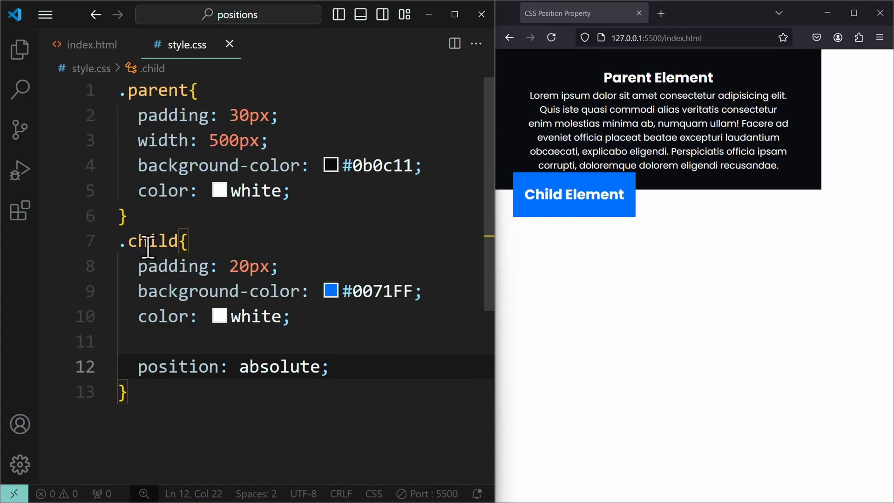
left_click(138, 366)
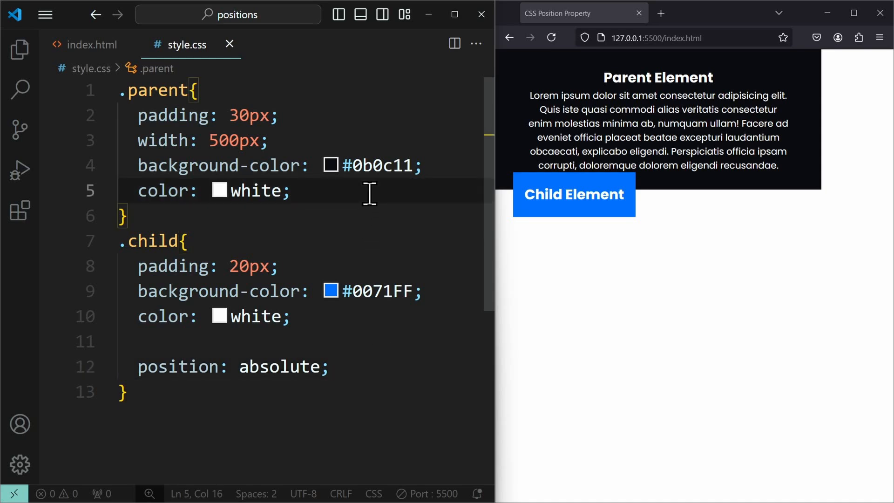
type("position: relative;")
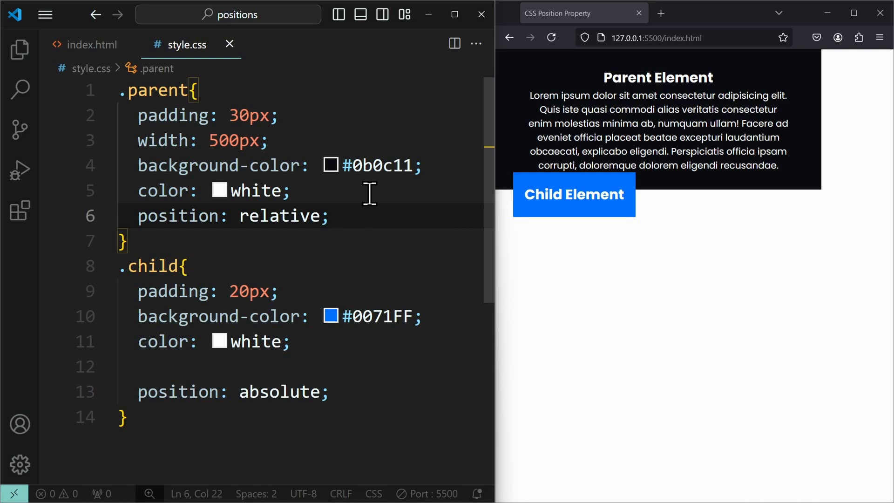
left_click(331, 392)
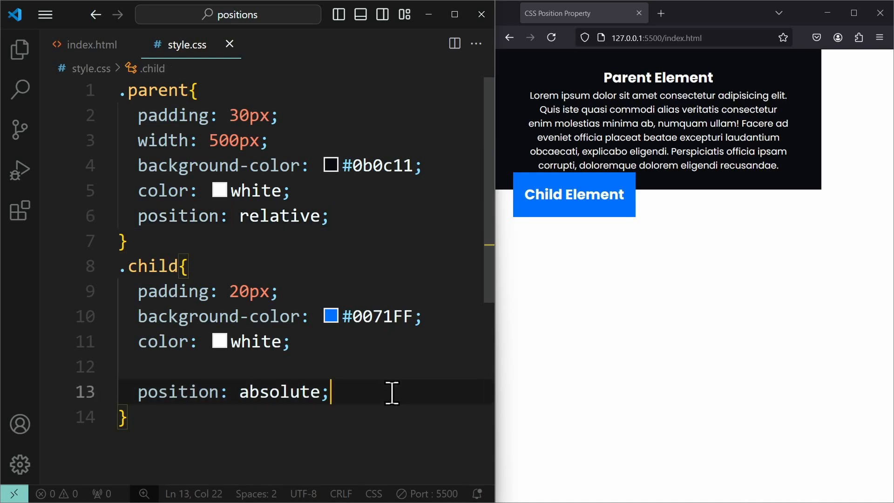
key("Enter")
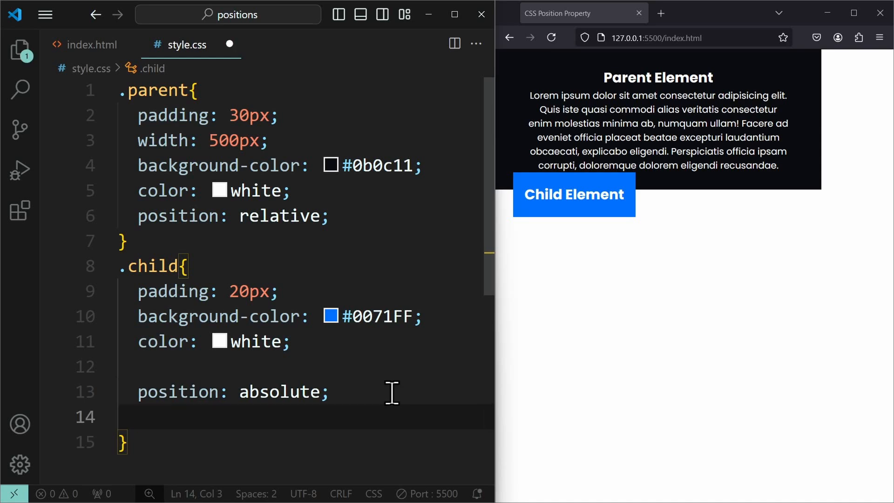
Step: Give .child top: 0 and right: 0, then edit the parent's position: relative line
type("top: 0;")
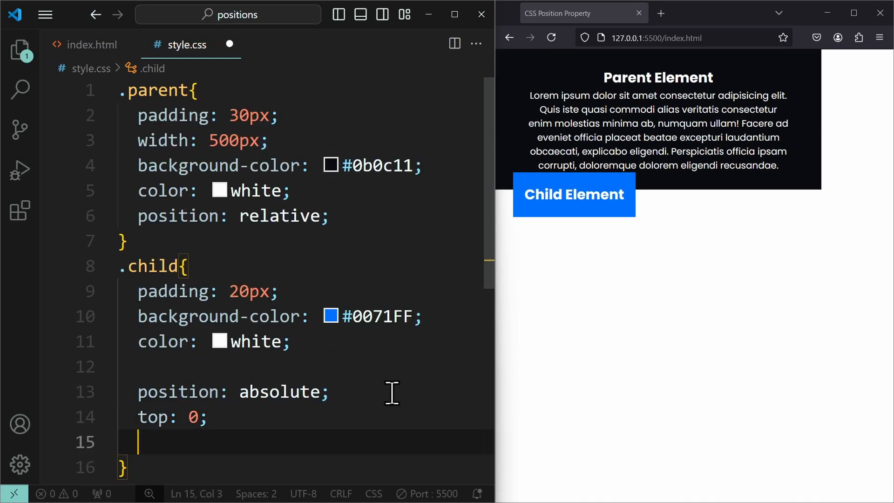
type("right: 0;")
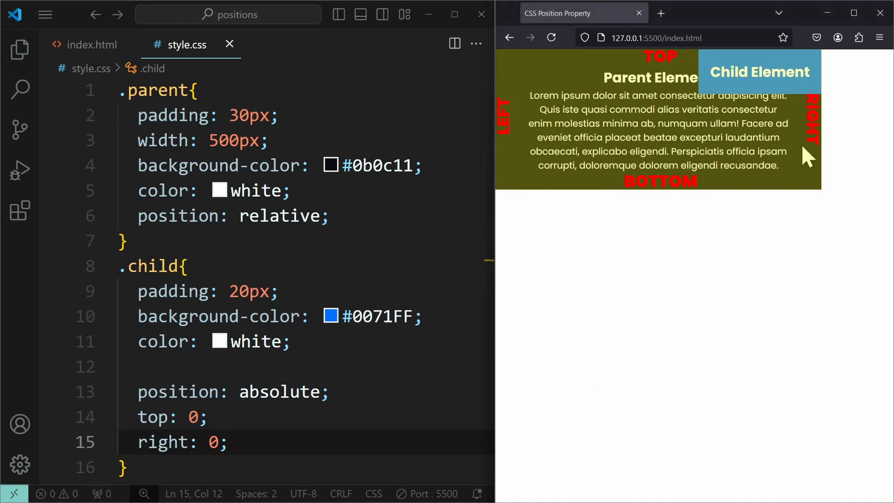
mouse_move(816, 173)
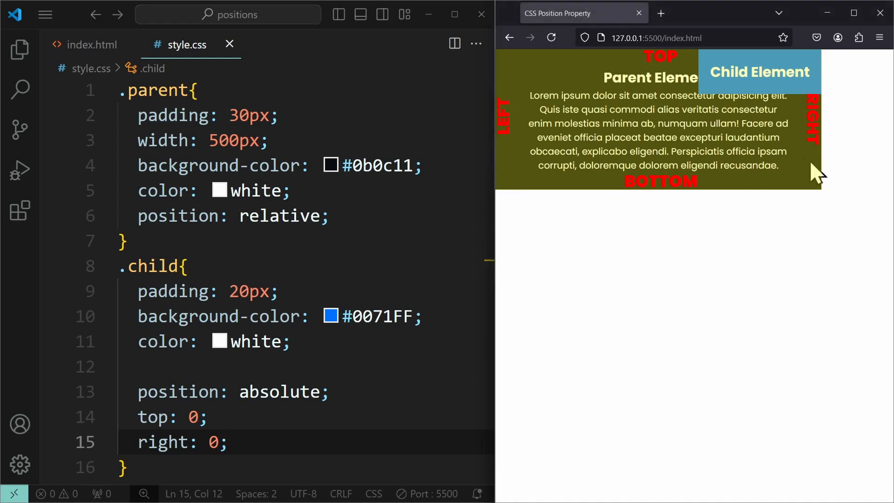
left_click(157, 215)
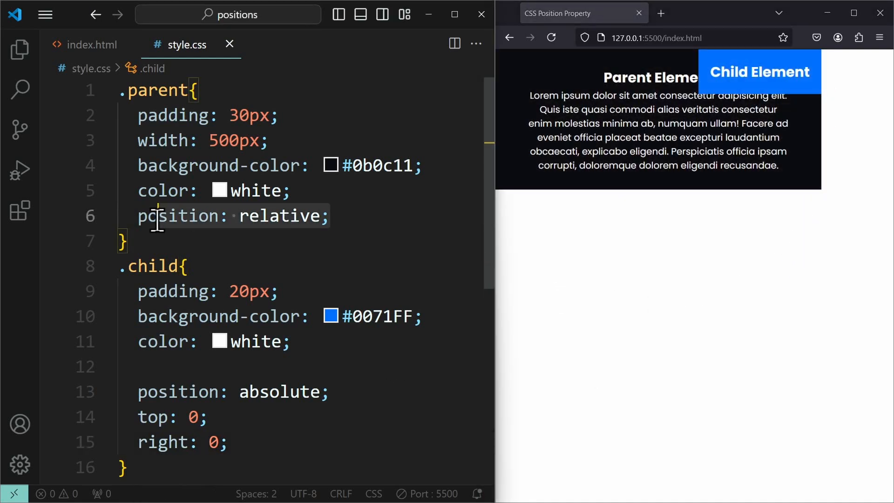
key("Delete")
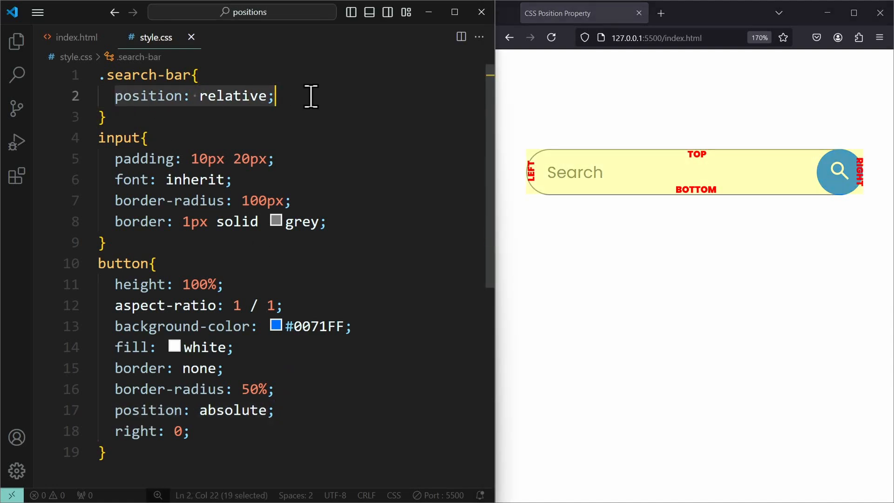
mouse_move(363, 124)
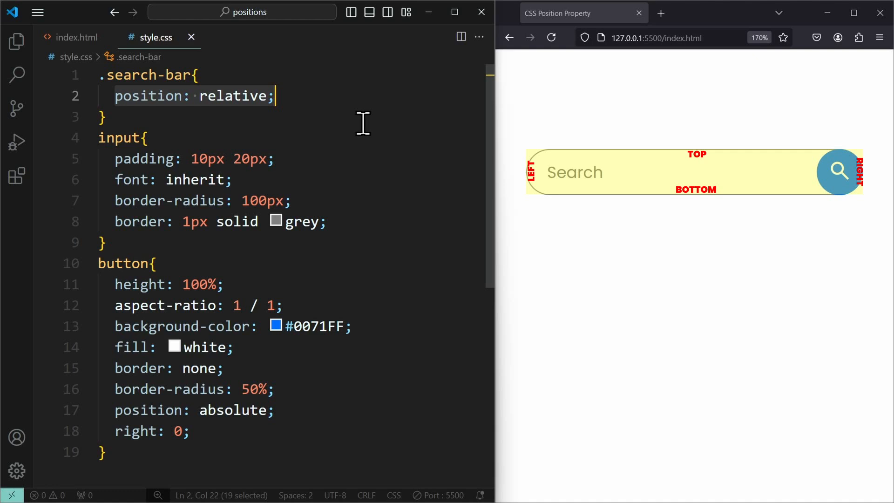
Step: Select the search button's right: 0 declaration to explain it
left_click(152, 431)
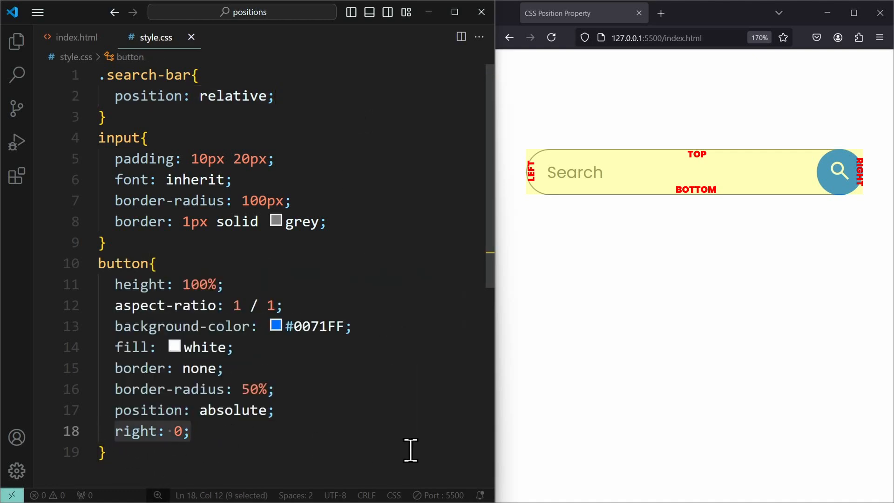
mouse_move(645, 451)
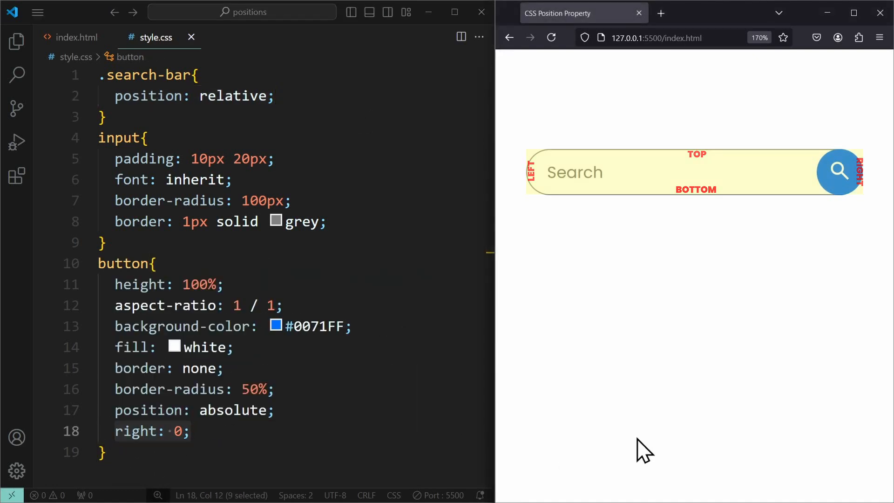
double_click(135, 431)
type("z-index: -1;")
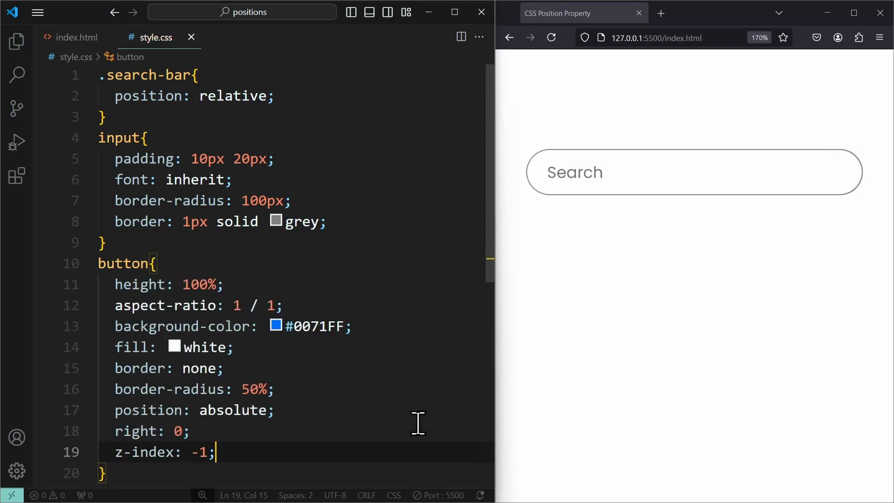
mouse_move(858, 208)
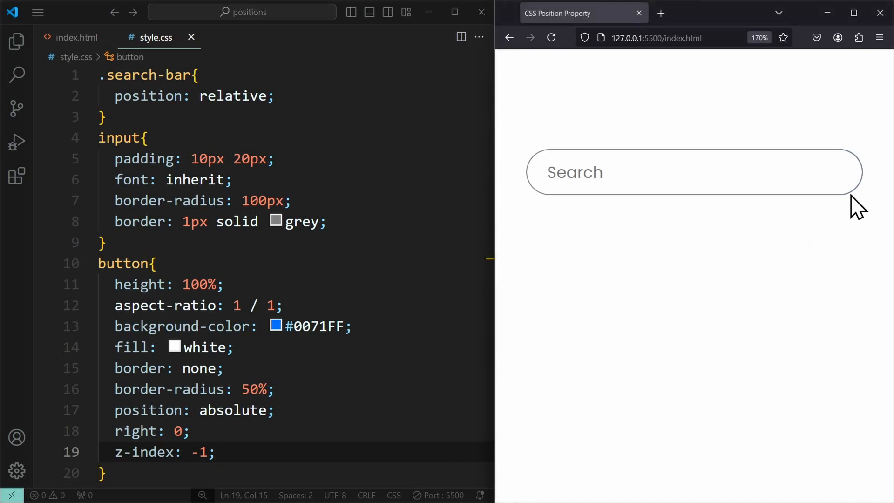